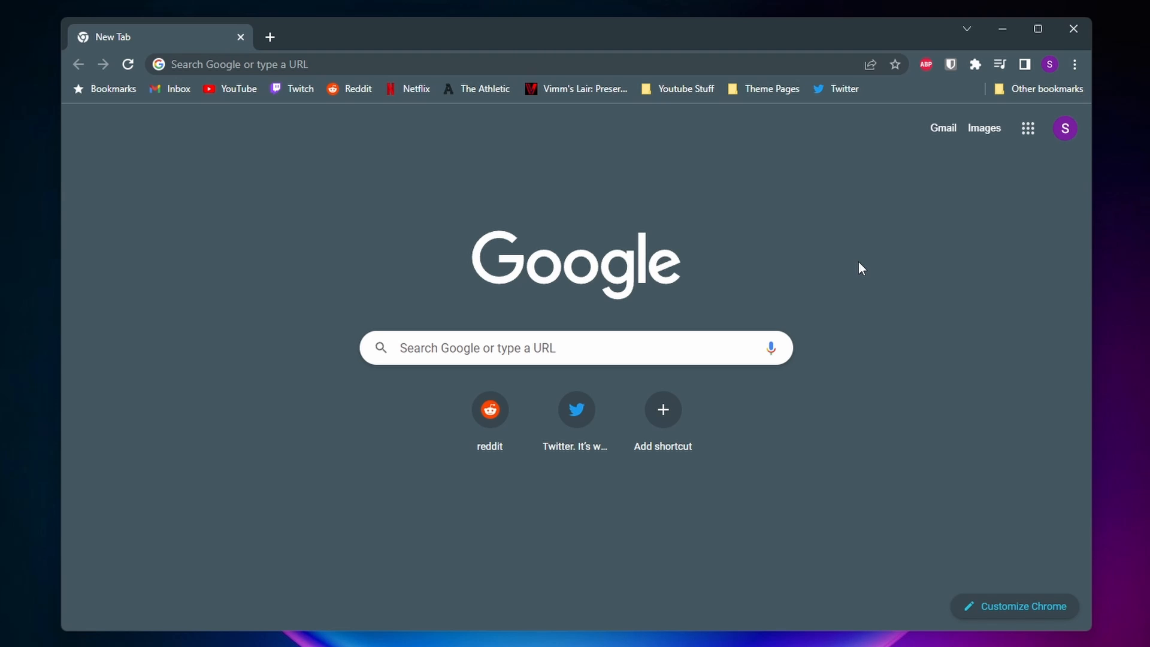
mouse_move(389, 192)
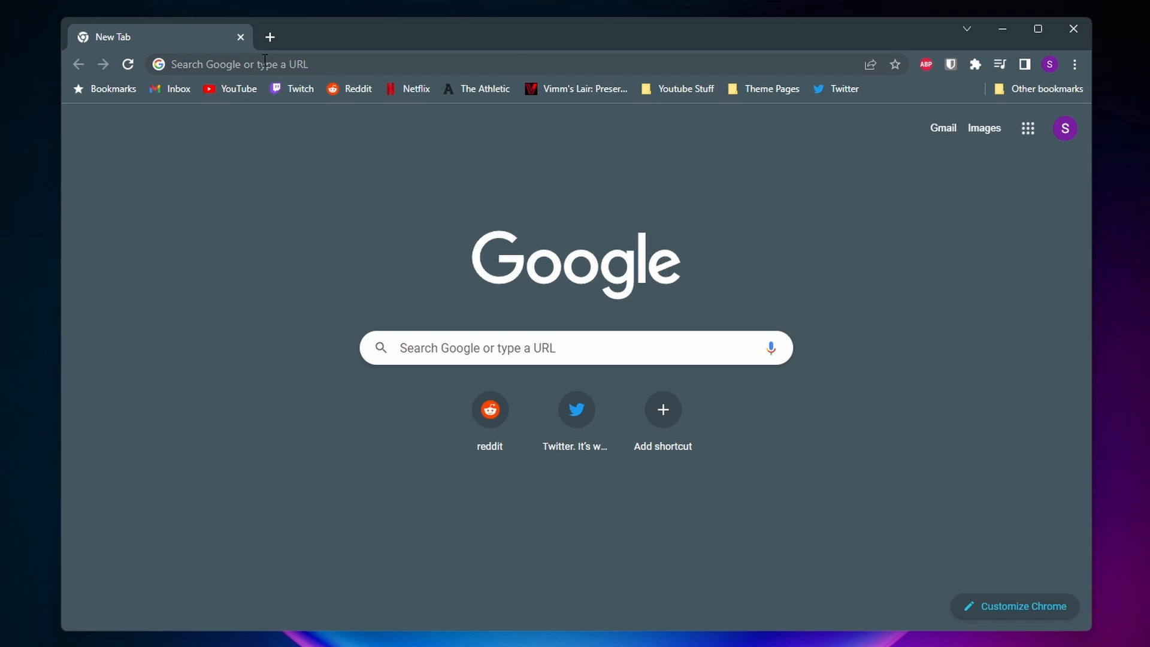
Search "epic games" from the address bar to reach the Epic Games Store home page.
text(epic games)
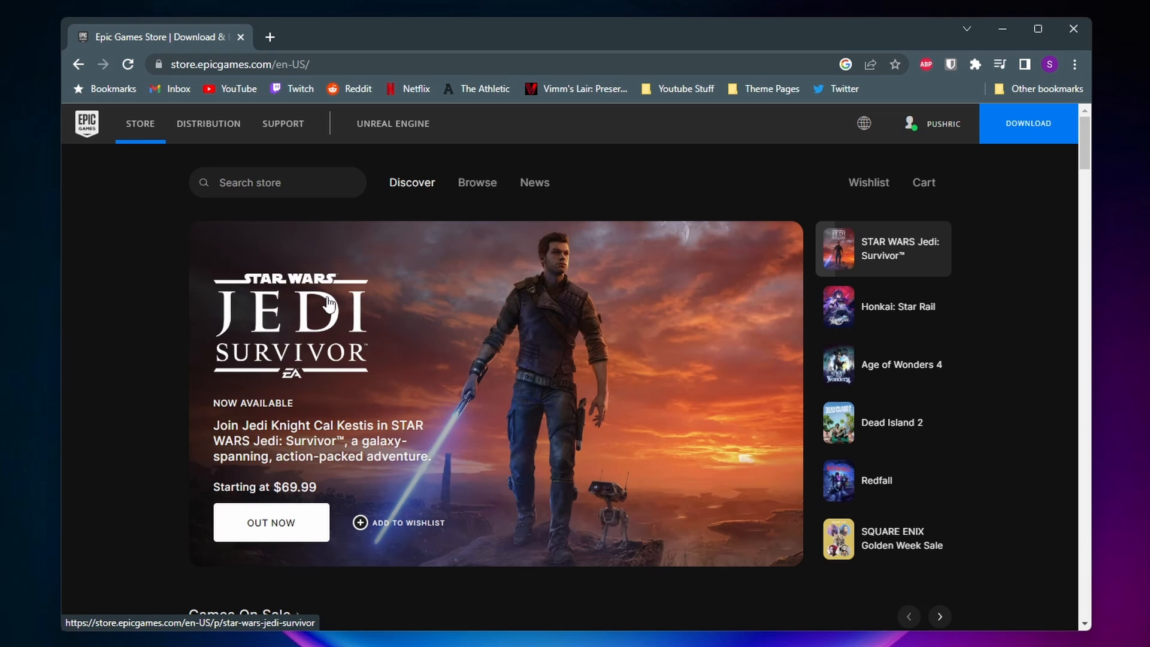
mouse_move(718, 216)
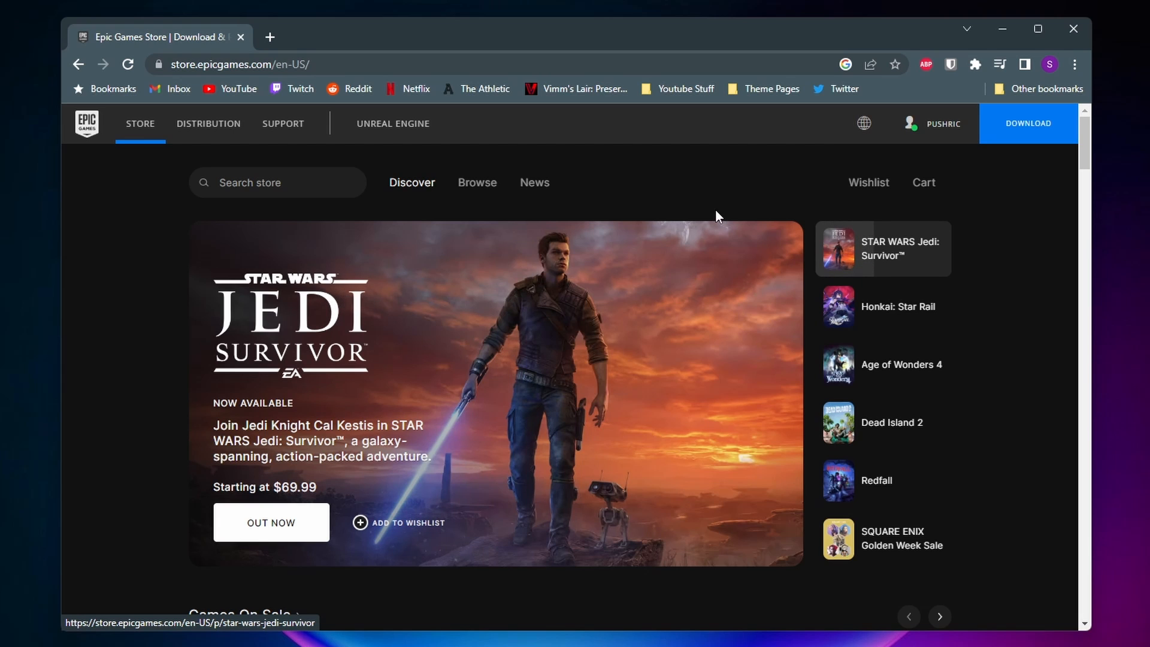
Reveal the signed-in username's dropdown with Account, Redeem Code and Sign Out entries.
click(943, 123)
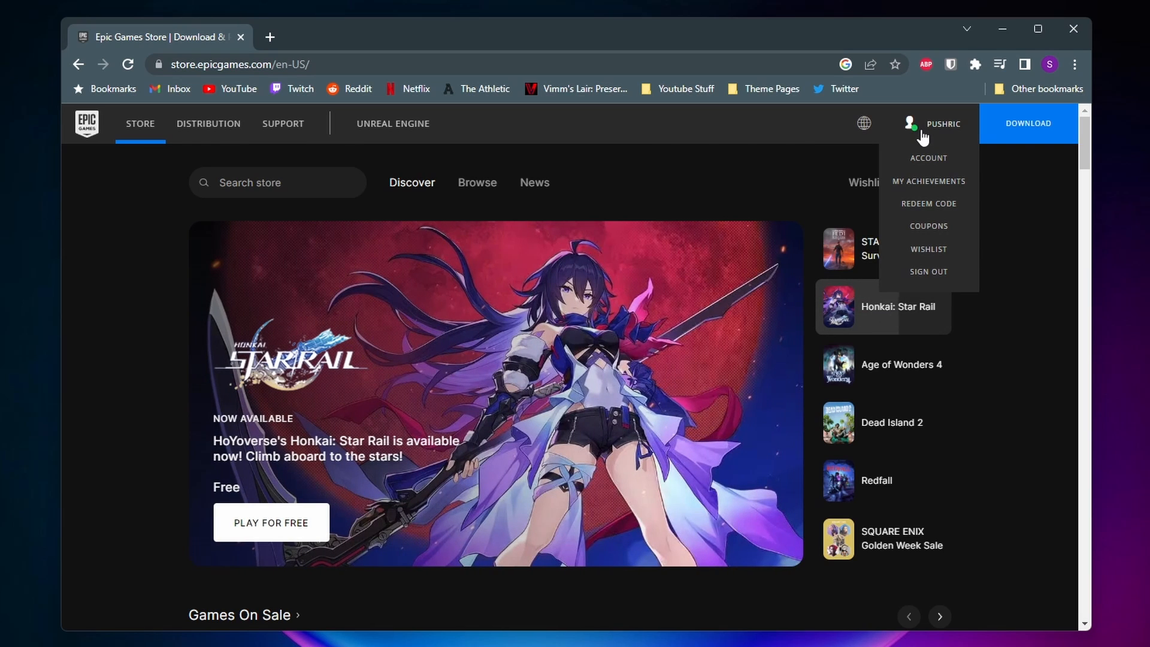
mouse_move(750, 171)
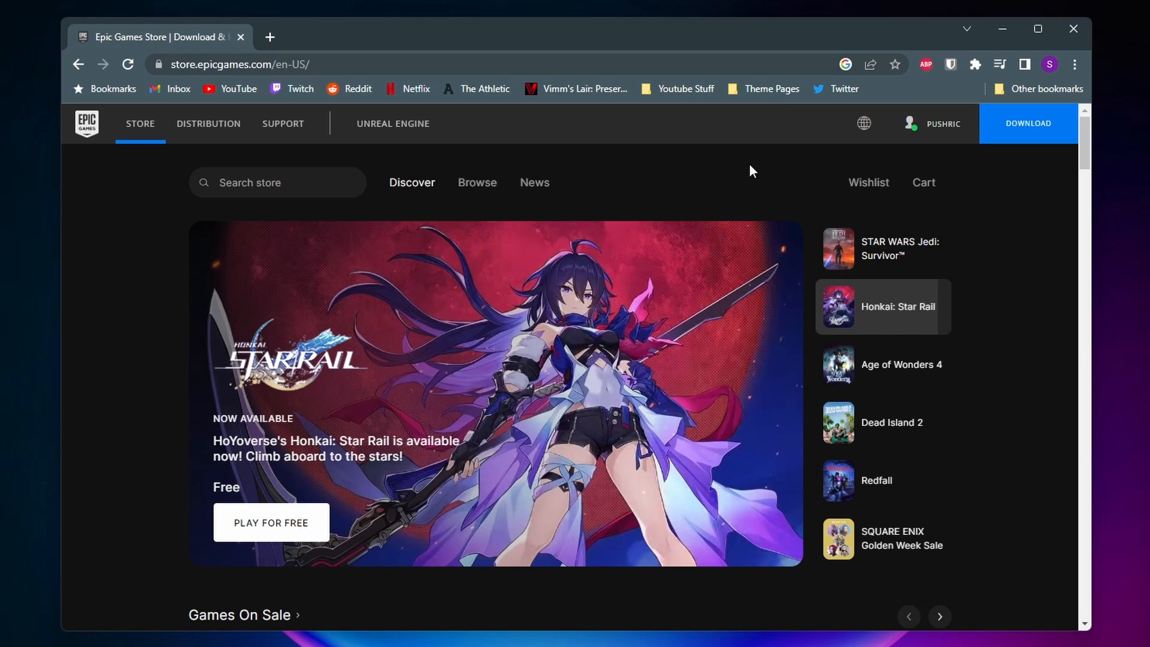
click(902, 364)
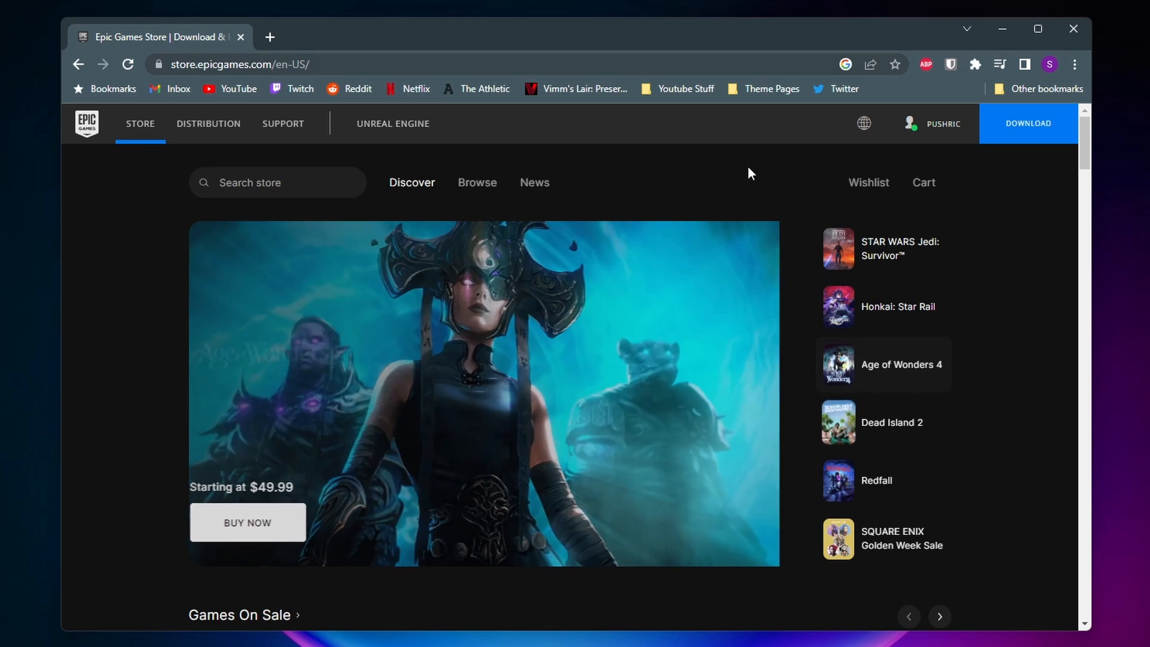
click(883, 422)
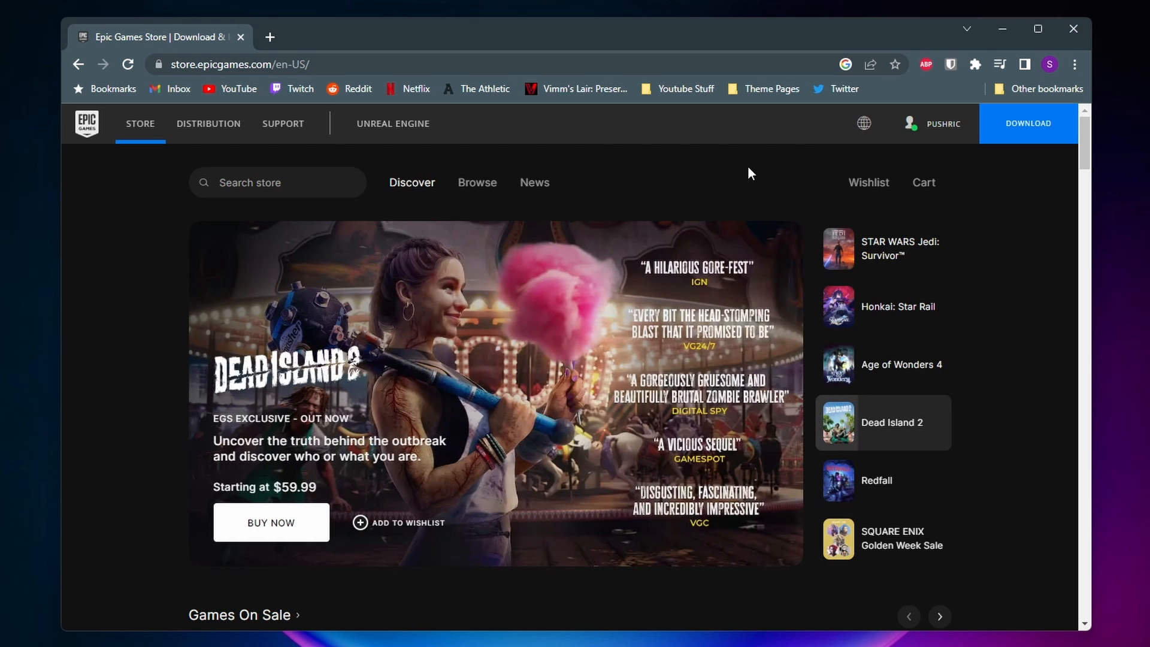
click(943, 123)
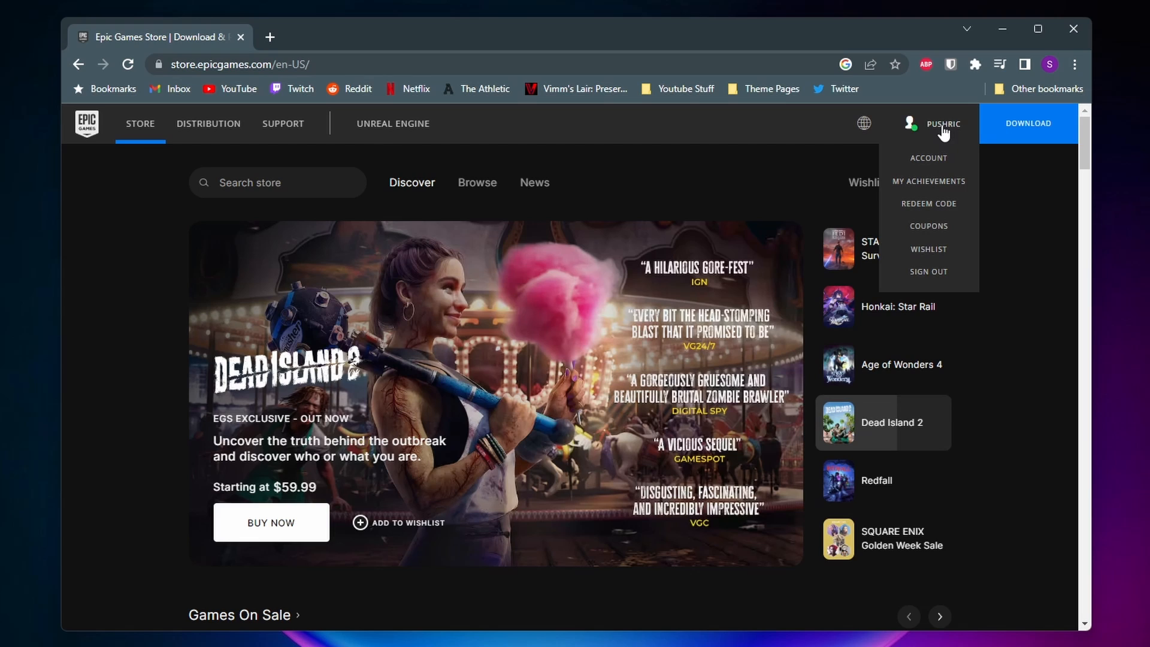
mouse_move(935, 168)
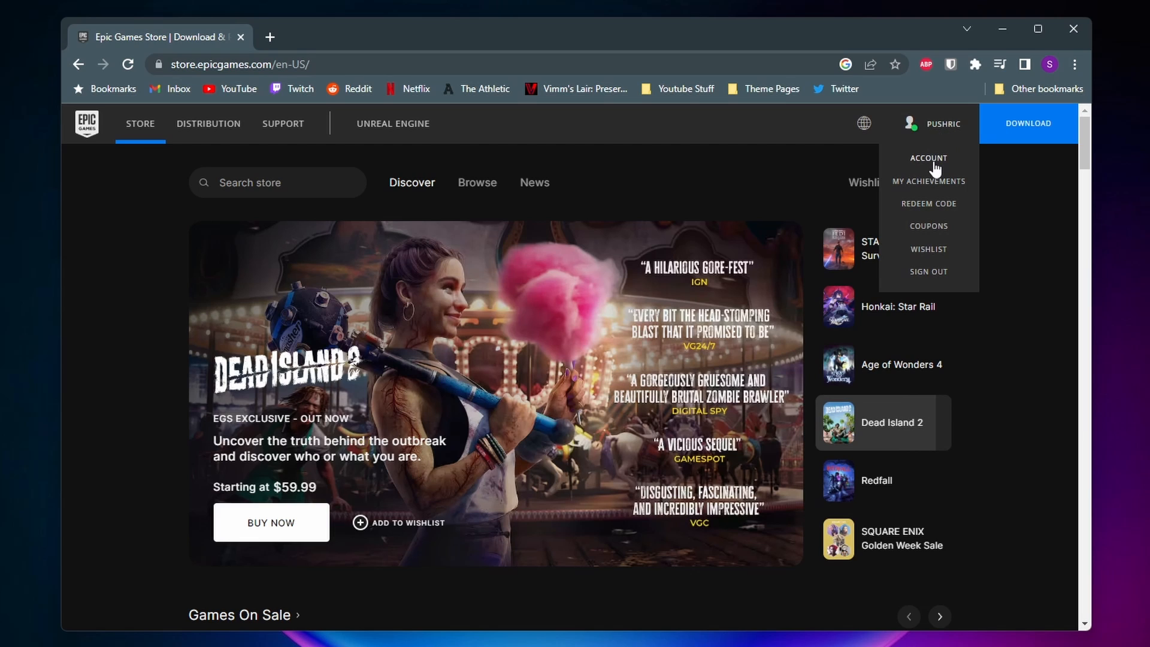
Go to Account settings and reach the Password & Security page showing Change Your Password.
click(929, 159)
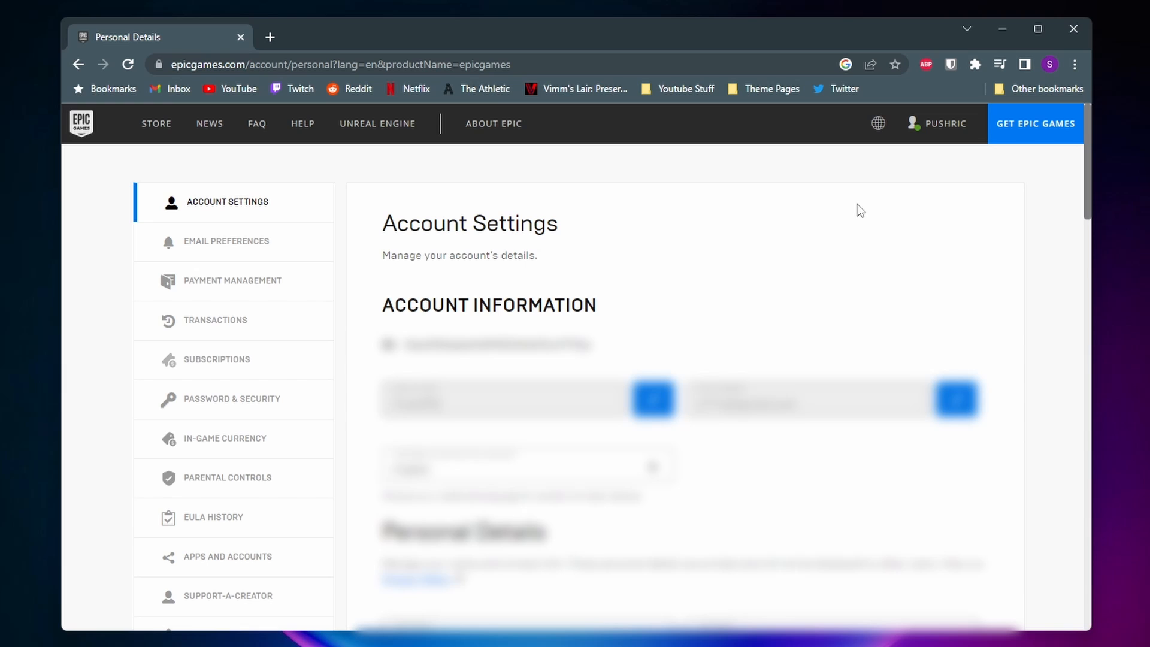
mouse_move(832, 221)
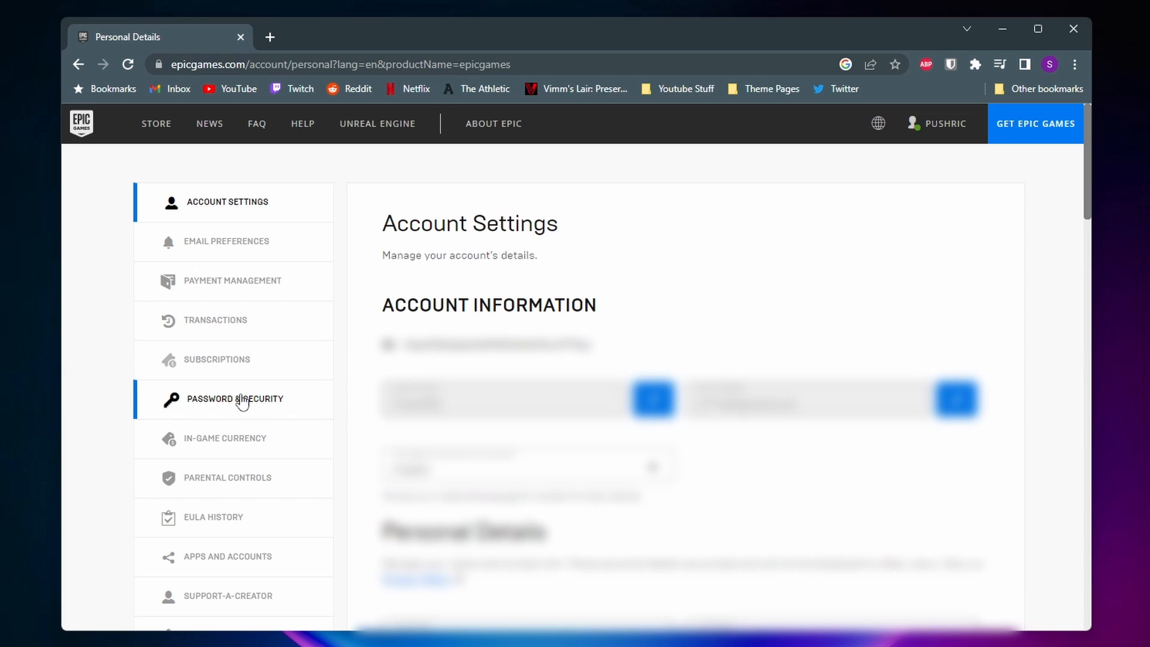
click(235, 398)
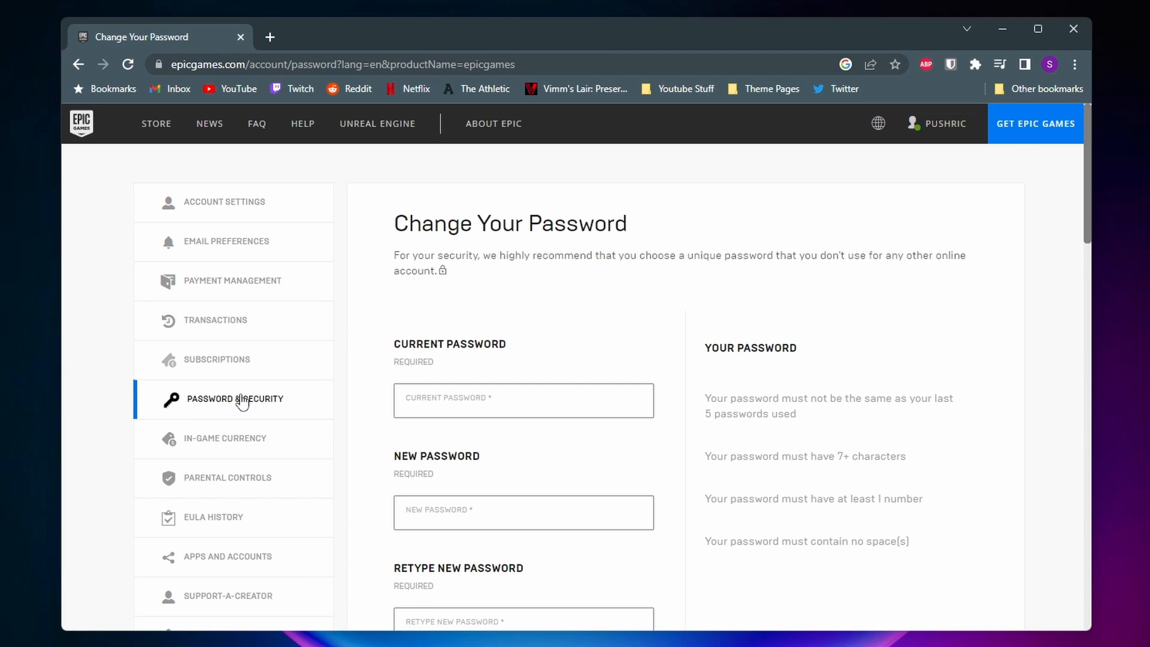
Bring the Two-Factor Authentication section into view and highlight the Third-Party Authenticator App heading.
scroll(down, 3)
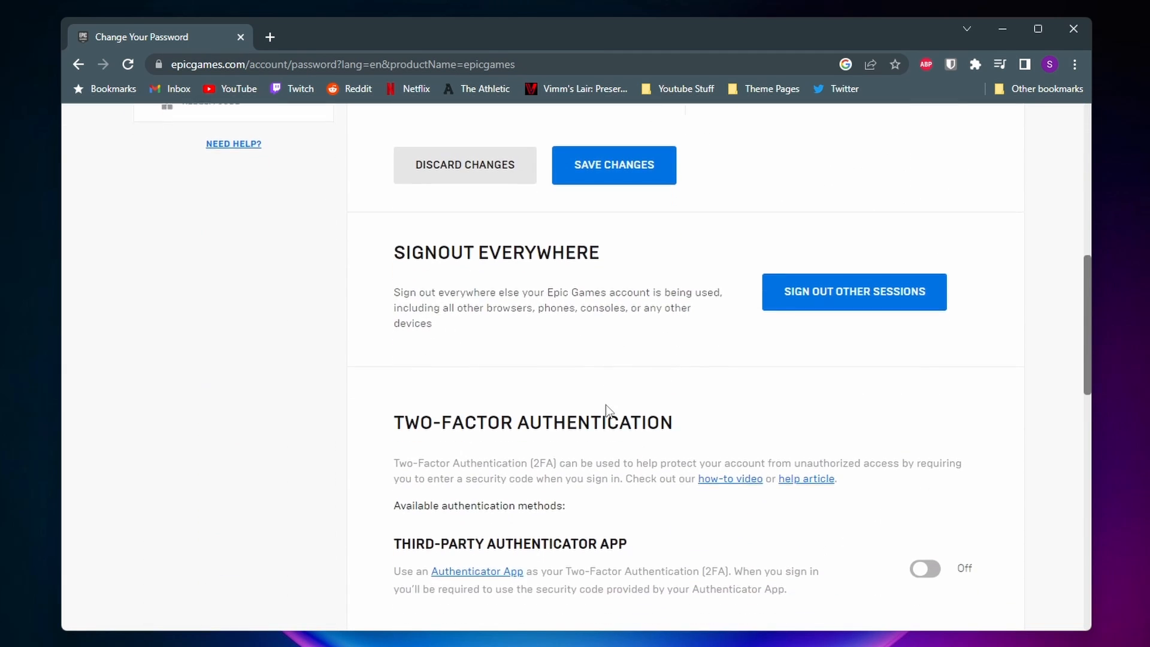
scroll(down, 3)
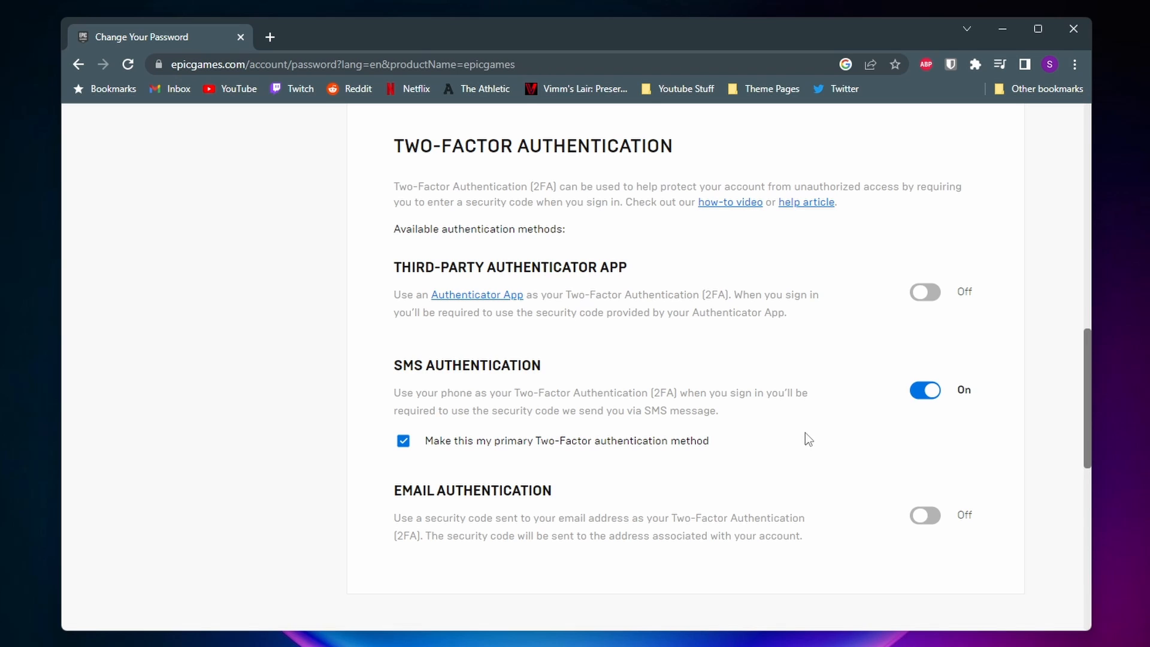
mouse_move(505, 387)
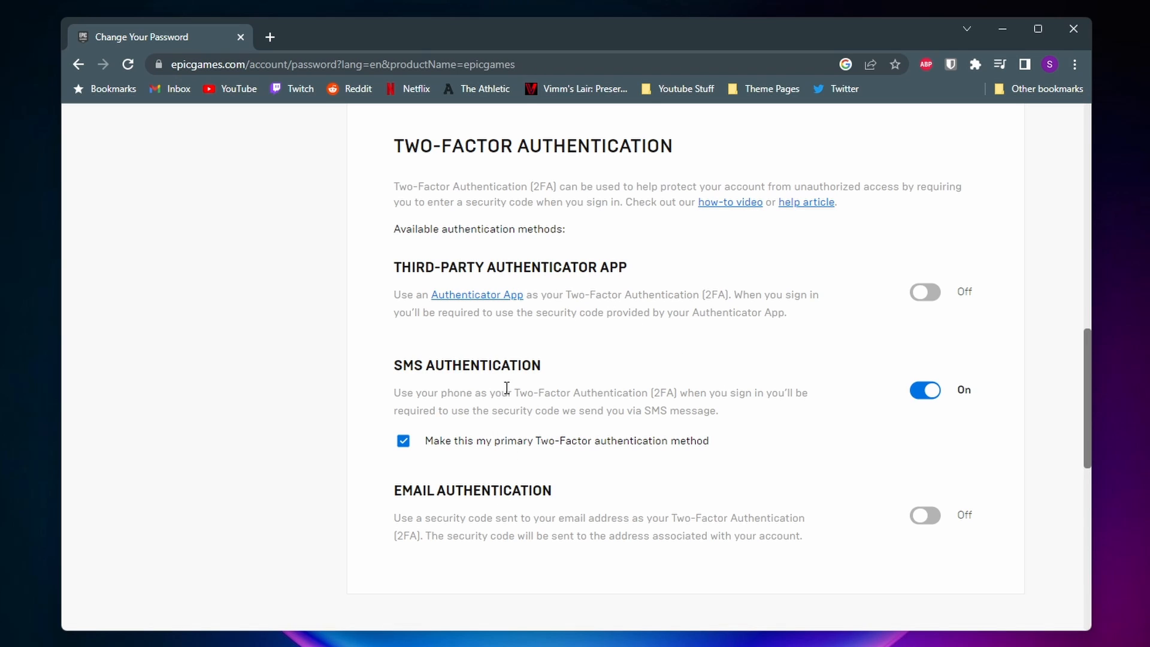
mouse_move(707, 366)
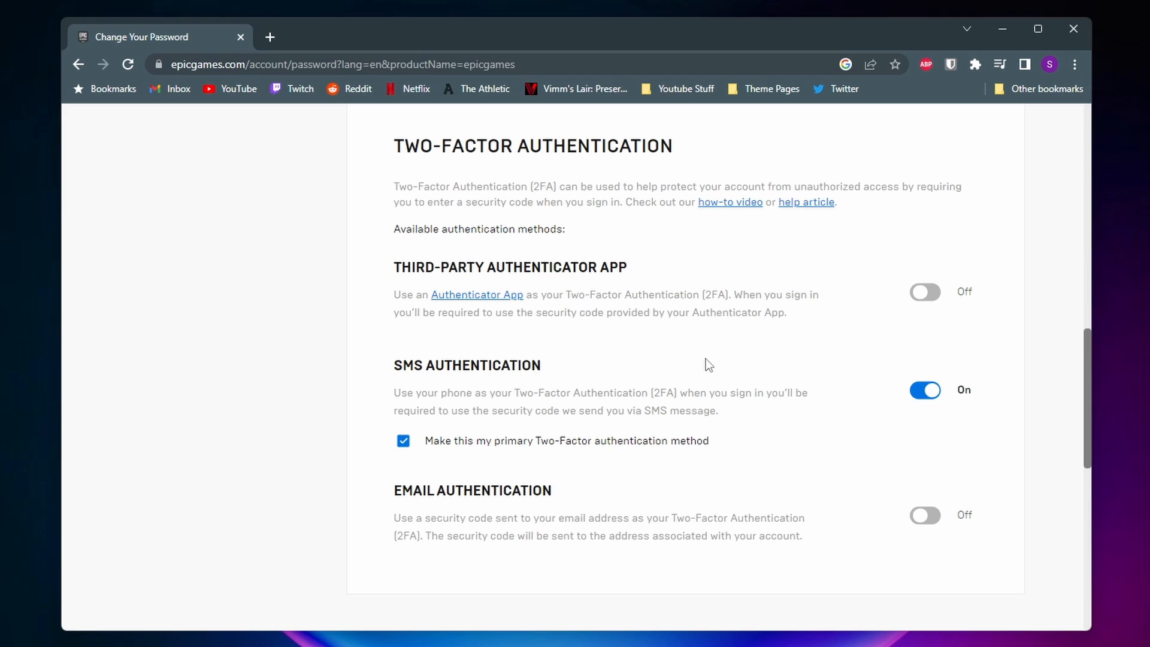
double_click(509, 268)
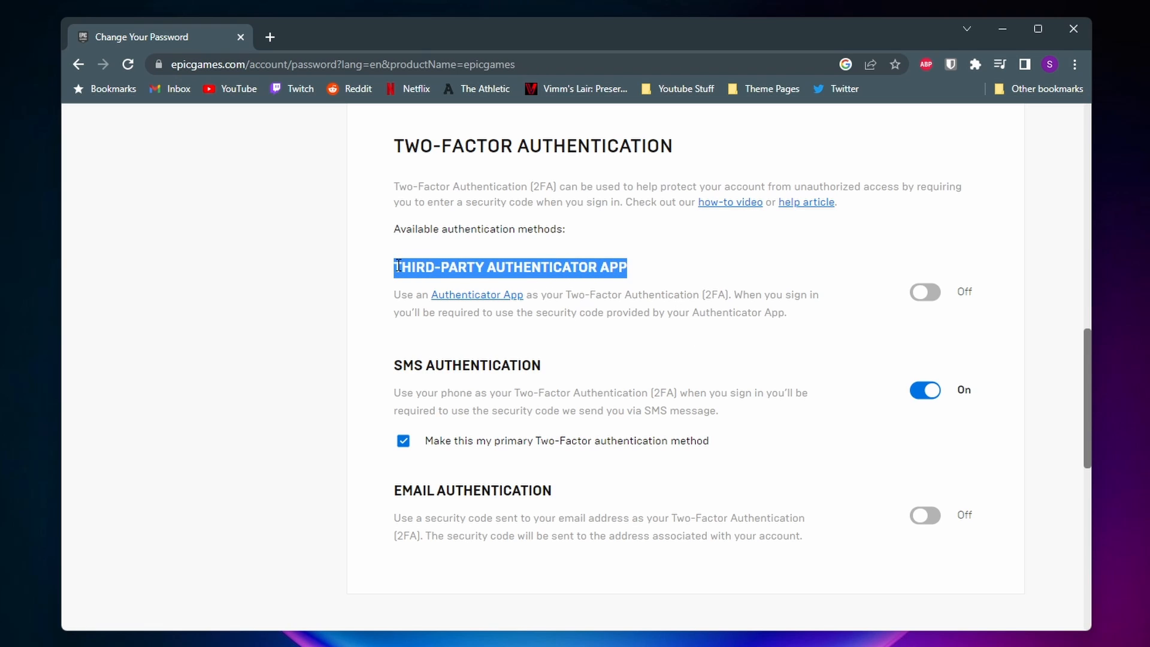
mouse_move(644, 252)
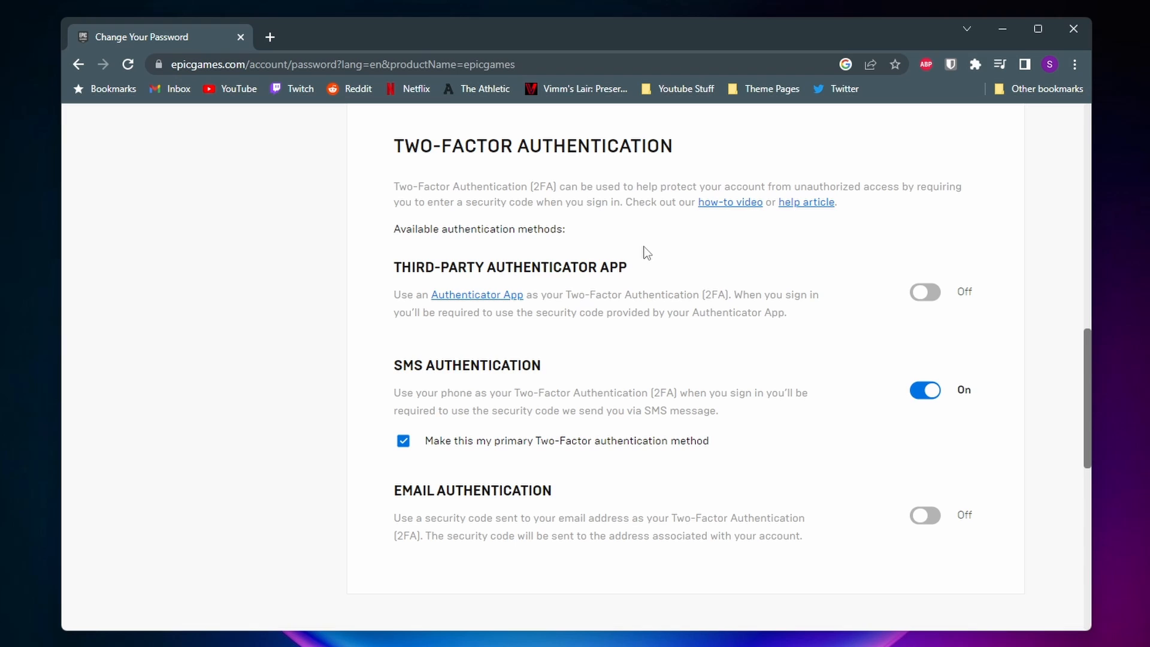
mouse_move(581, 344)
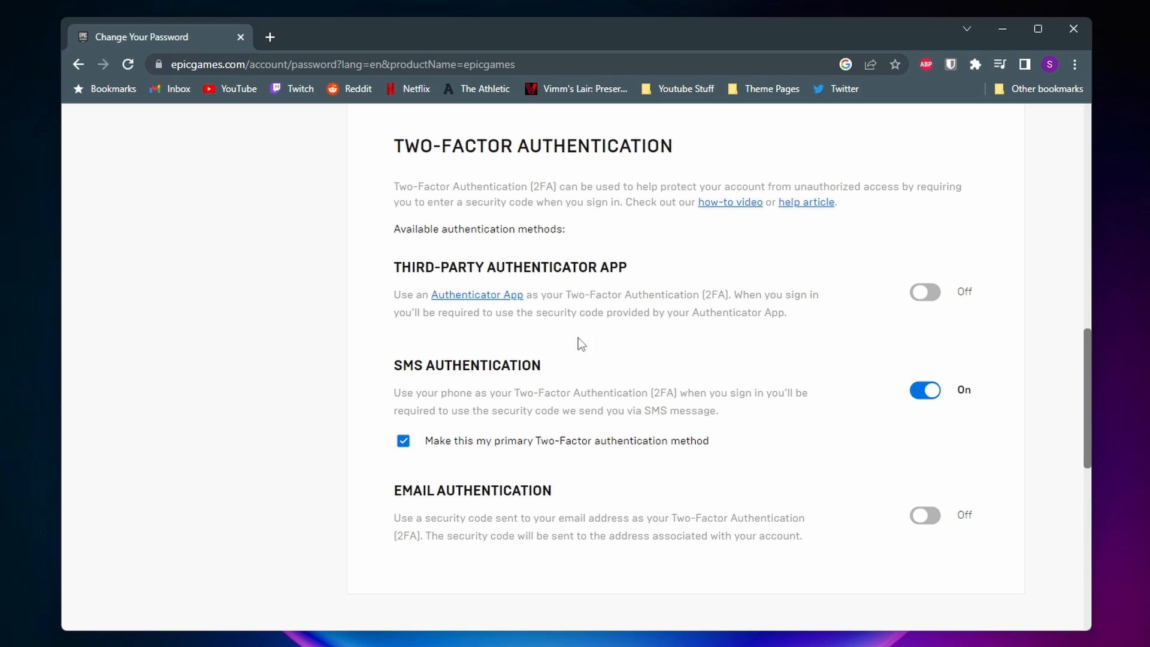
Highlight the SMS Authentication and Email Authentication headings, then clear the selection.
double_click(466, 365)
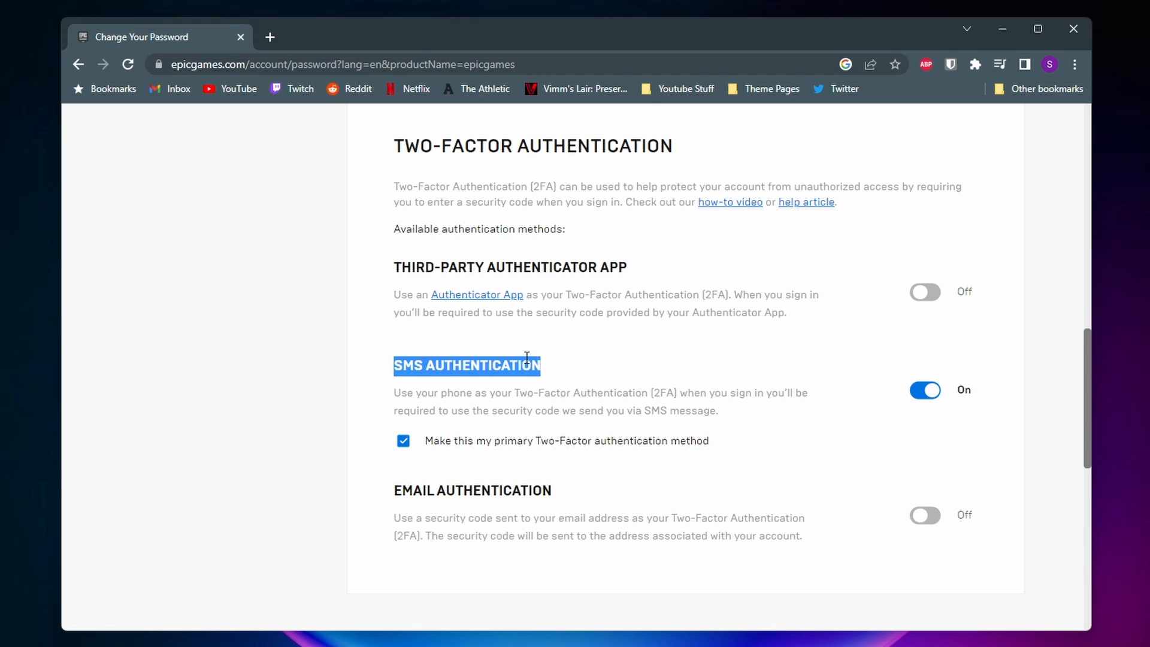
mouse_move(611, 351)
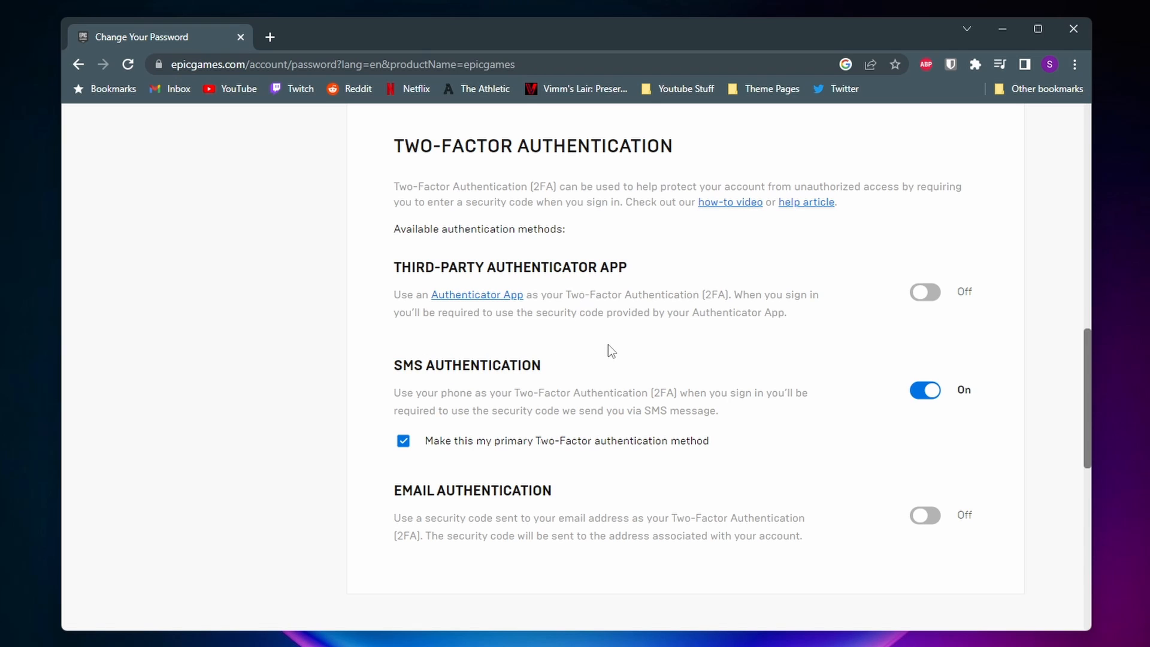
double_click(472, 490)
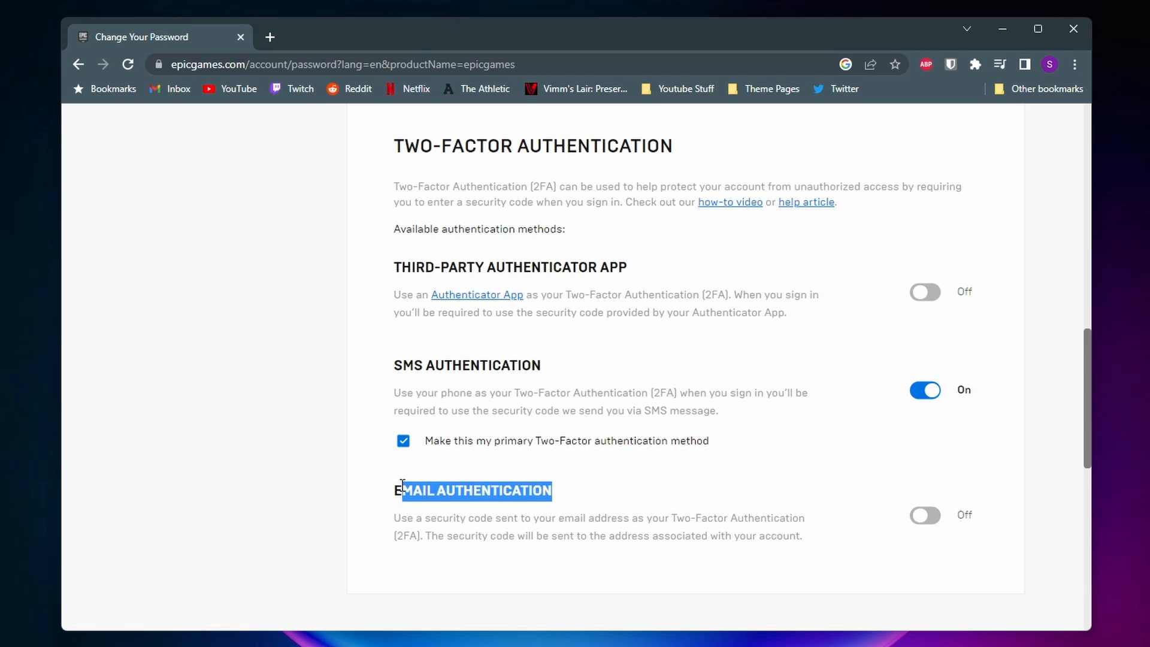
click(635, 483)
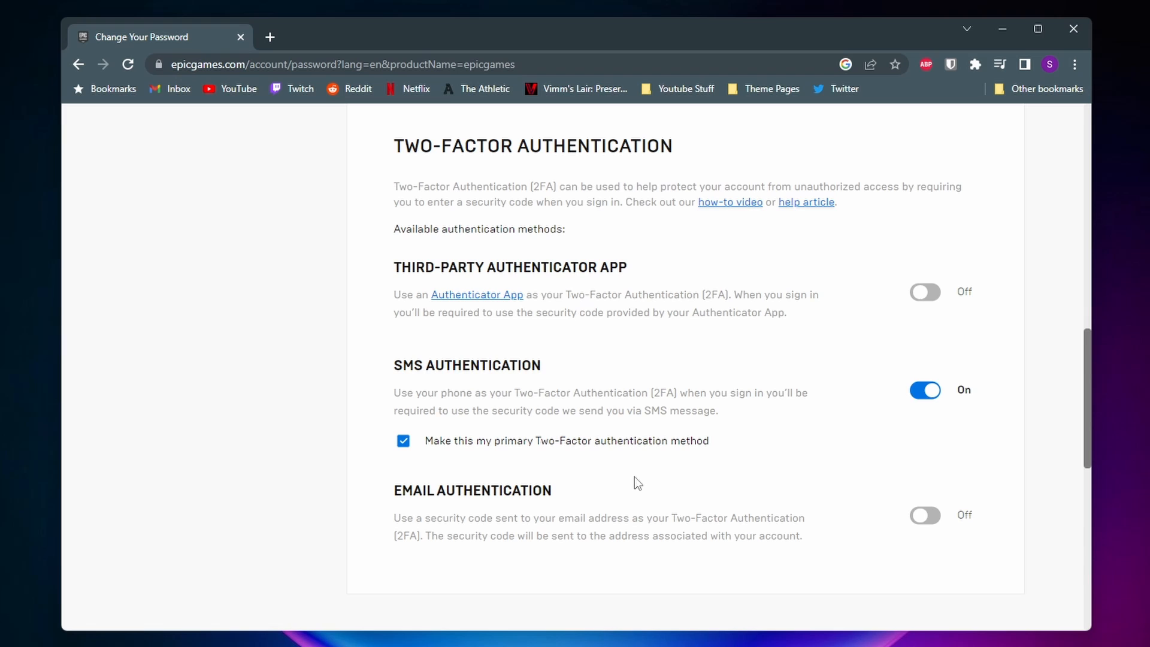
mouse_move(555, 373)
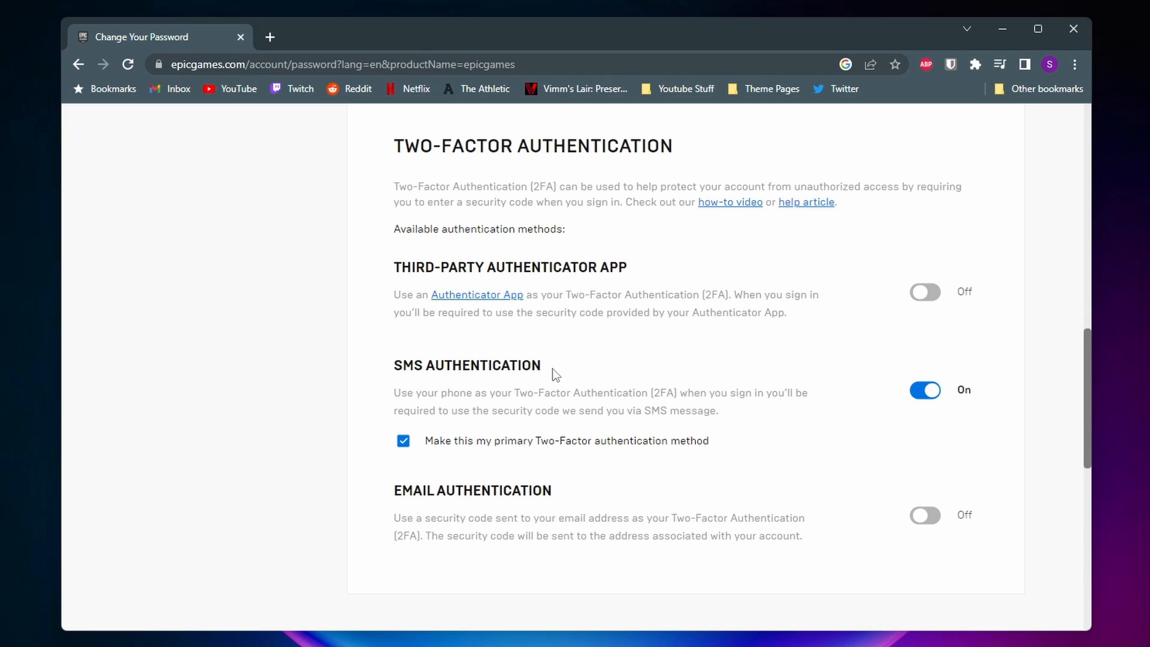
mouse_move(818, 374)
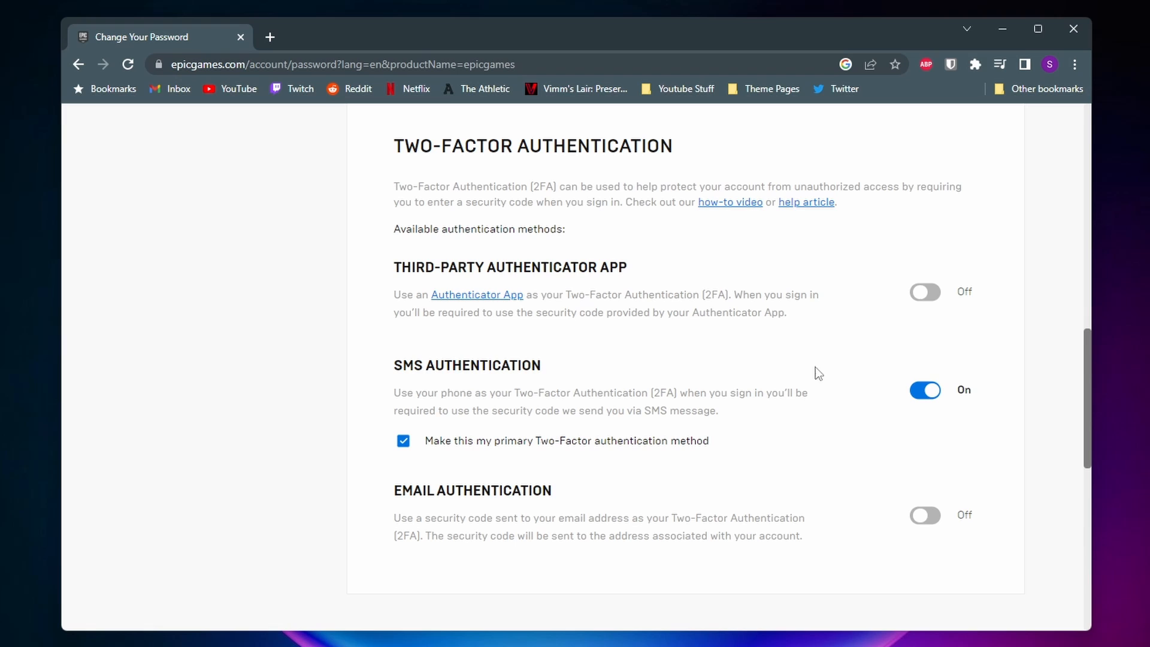
mouse_move(730, 361)
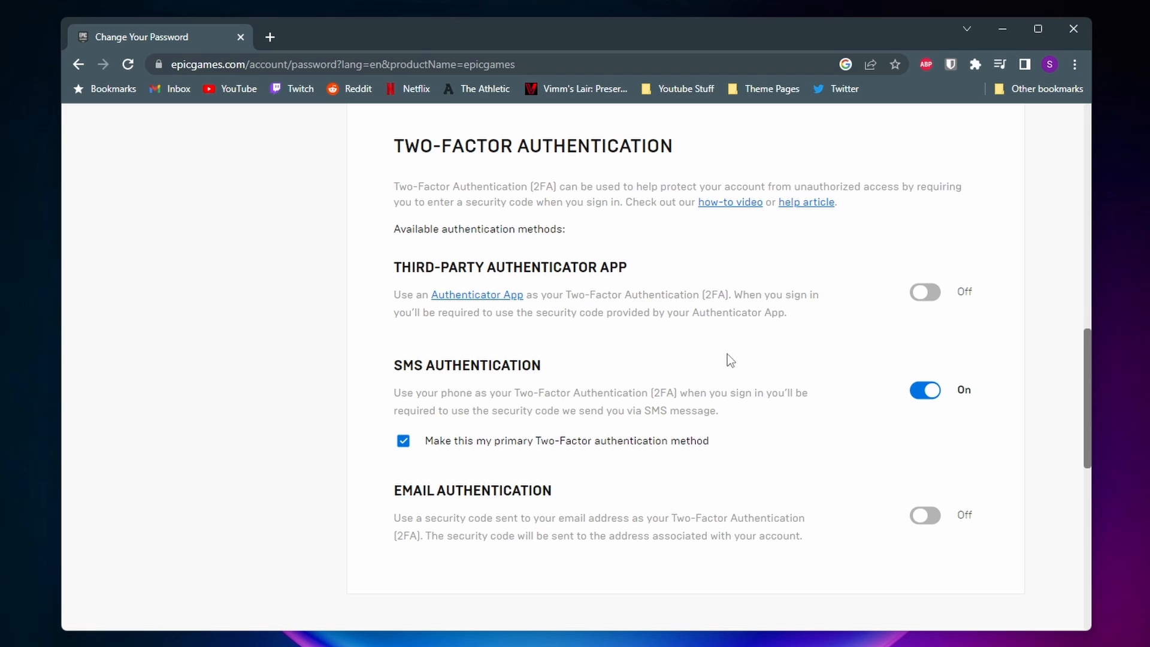